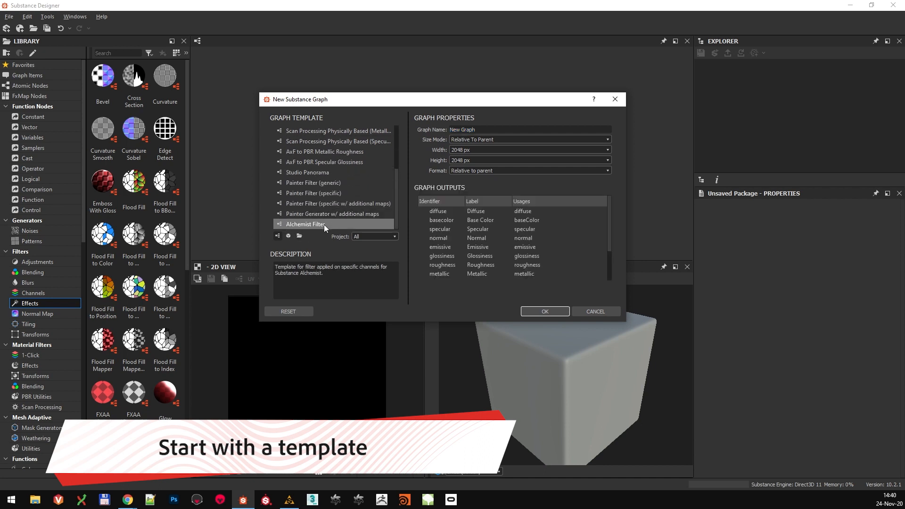
- Create a new Substance graph from the Alchemist Filter template
{"action": "left_click", "coordinate": [544, 311]}
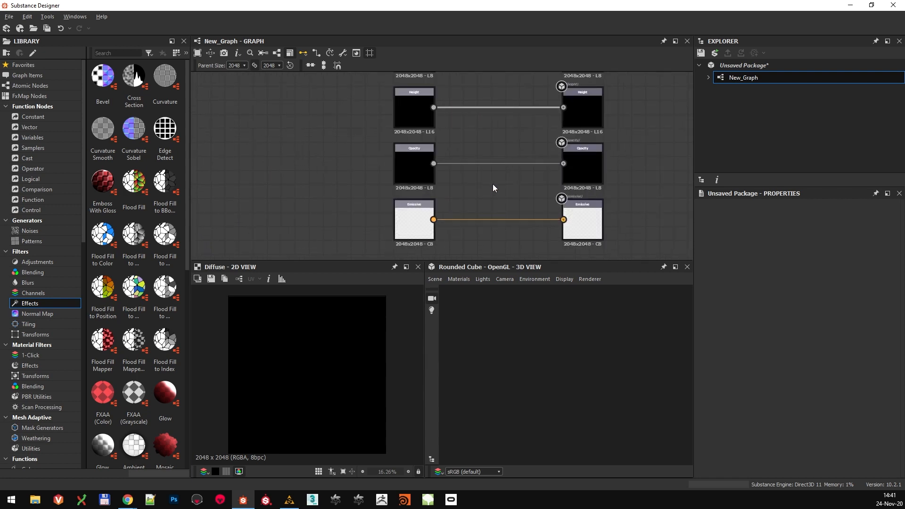
{"action": "mouse_move", "coordinate": [501, 169]}
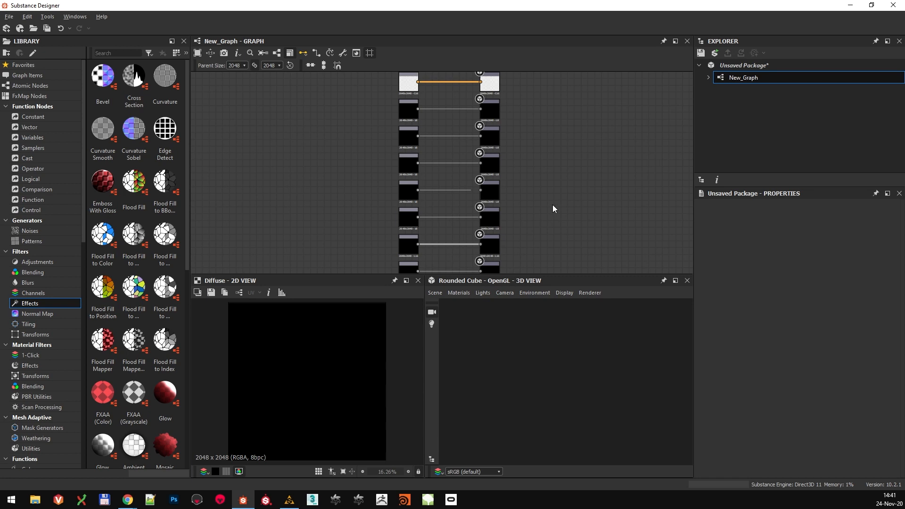
{"action": "mouse_move", "coordinate": [586, 183]}
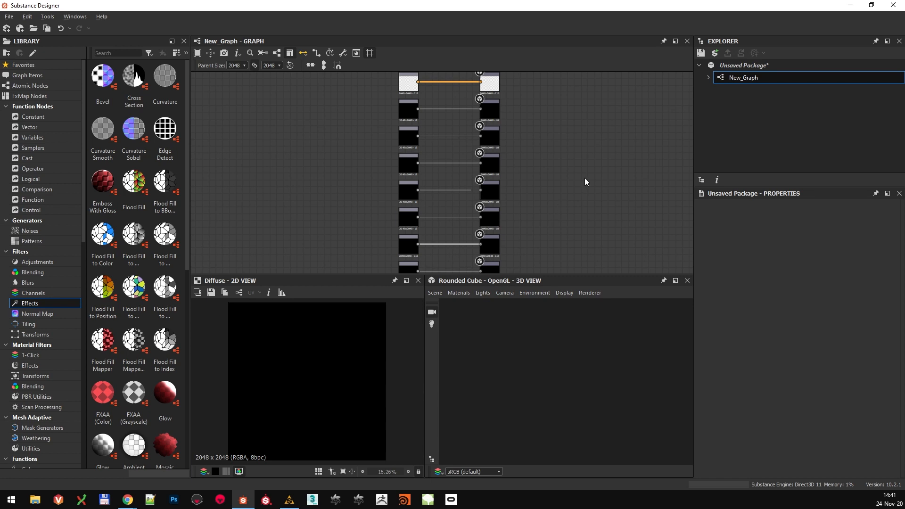
{"action": "mouse_move", "coordinate": [564, 159]}
{"action": "type", "text": "slope"}
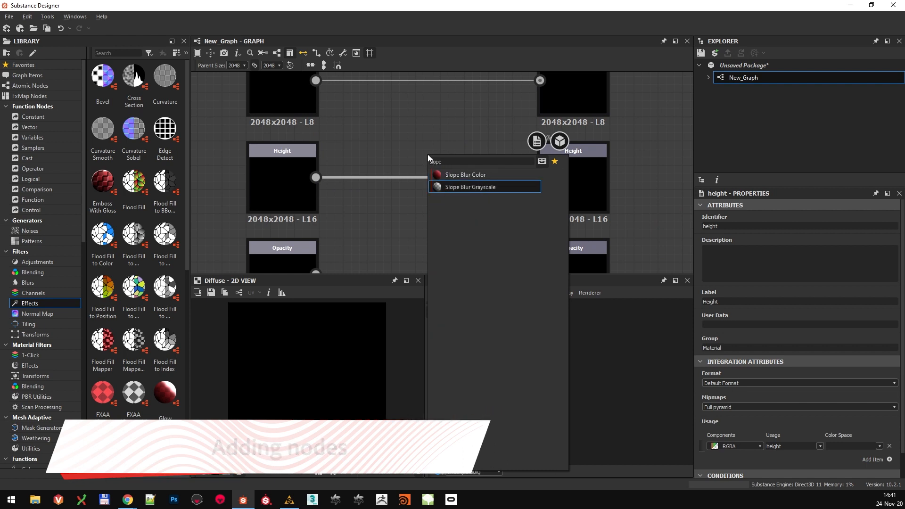
- Insert a Slope Blur Grayscale node on the Height channel, fed by the Height input
{"action": "left_click", "coordinate": [470, 187]}
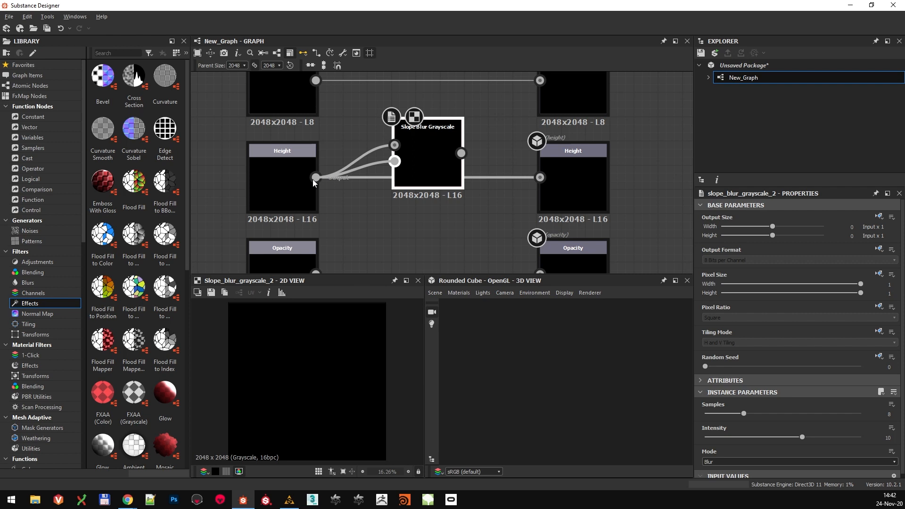
{"action": "left_click_drag", "start_coordinate": [461, 154], "coordinate": [526, 177]}
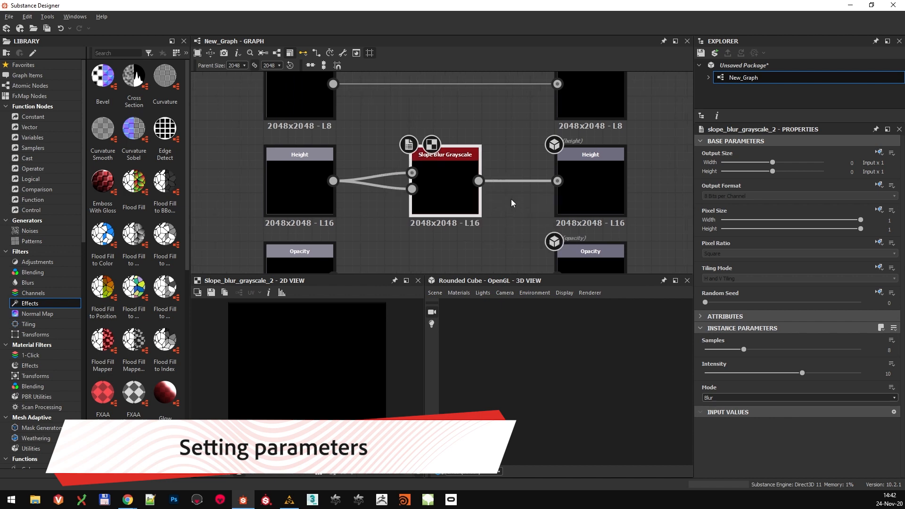
- Switch the slope blur's Mode to Min and raise Samples to 32
{"action": "left_click", "coordinate": [799, 397]}
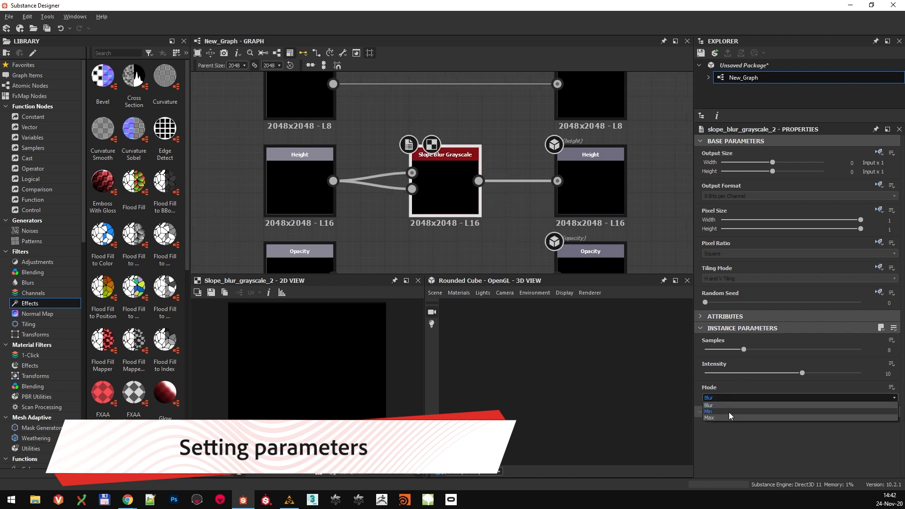
{"action": "left_click", "coordinate": [708, 411]}
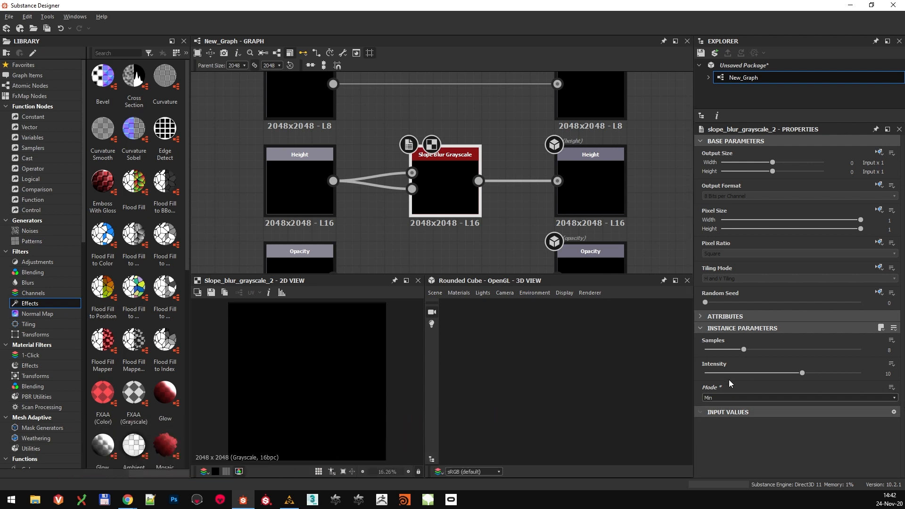
{"action": "mouse_move", "coordinate": [901, 402]}
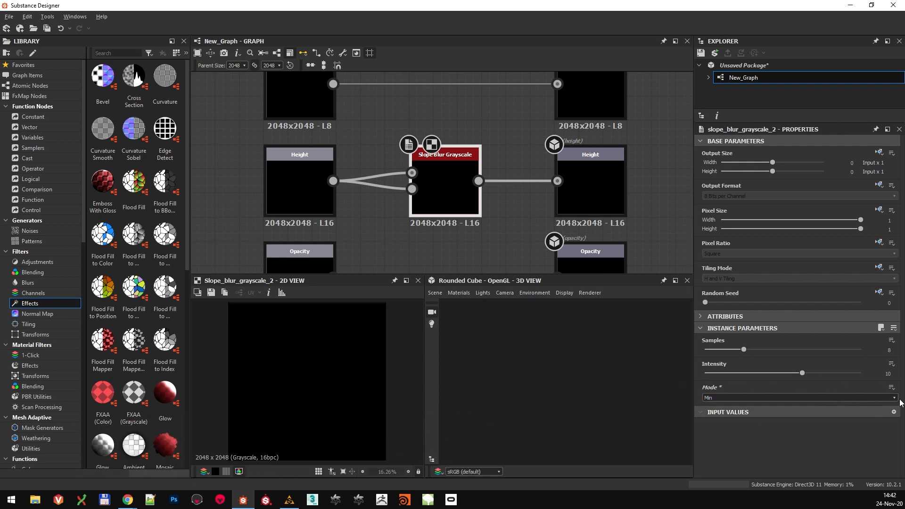
{"action": "mouse_move", "coordinate": [728, 405]}
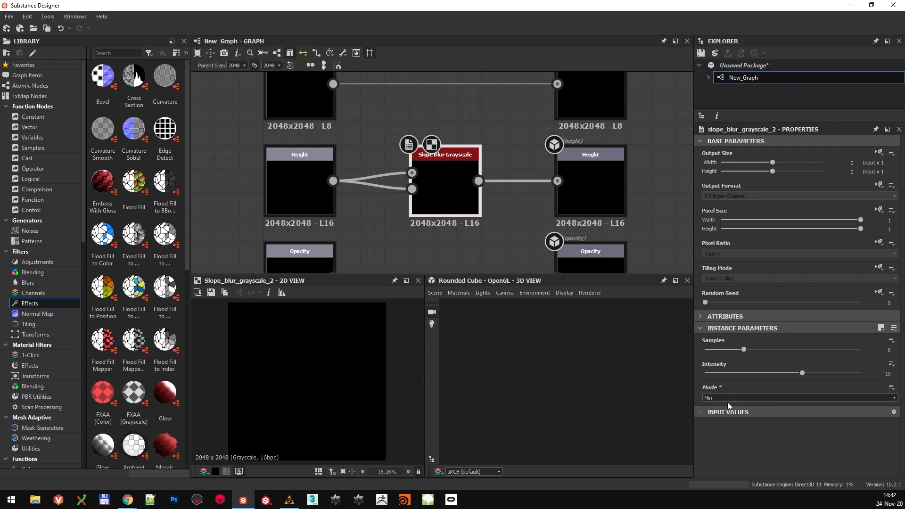
{"action": "mouse_move", "coordinate": [739, 277]}
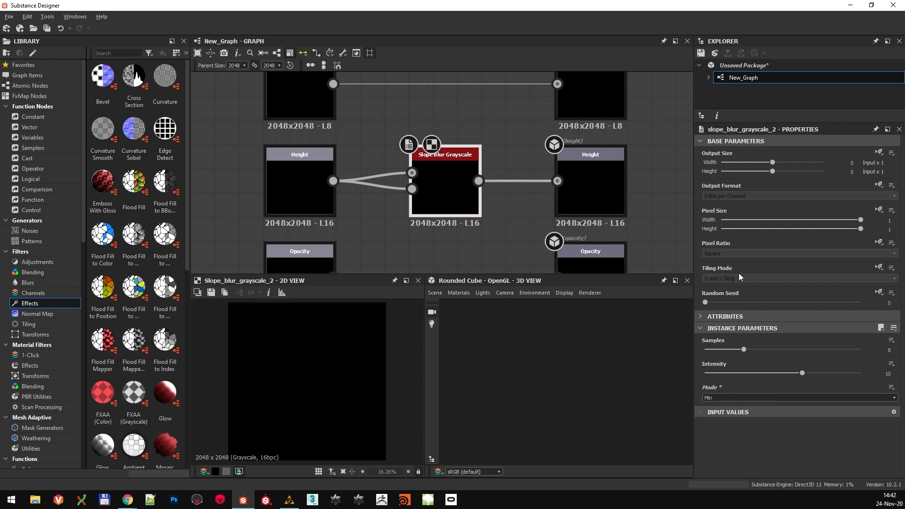
{"action": "left_click_drag", "start_coordinate": [743, 349], "coordinate": [830, 348]}
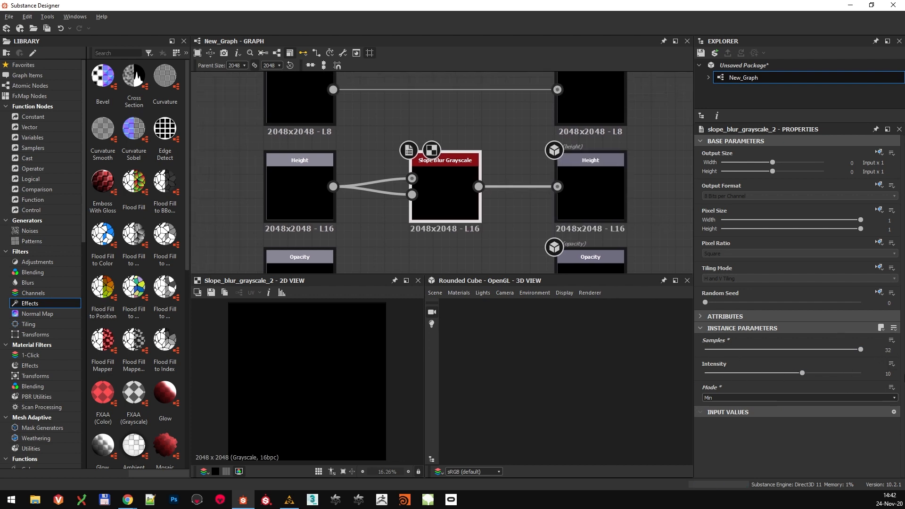
{"action": "mouse_move", "coordinate": [705, 371]}
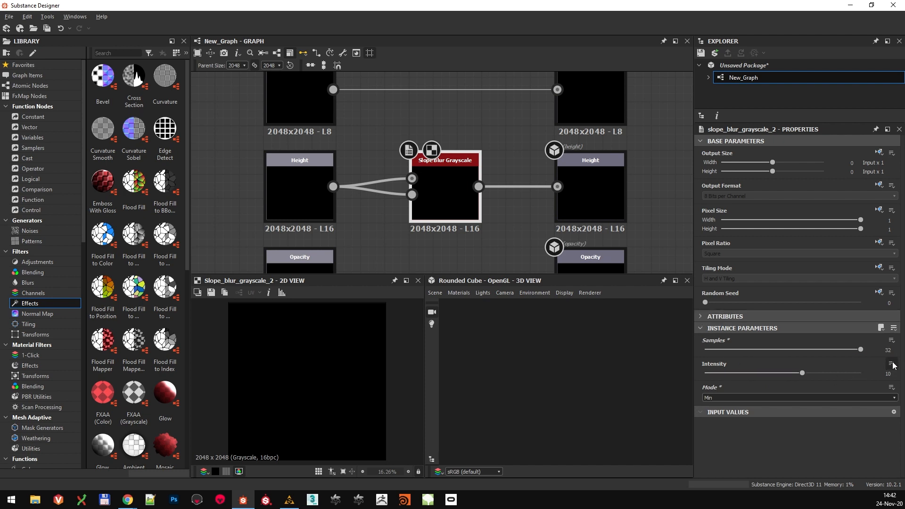
- Expose the slope blur's Intensity as a graph input parameter and review its details
{"action": "left_click", "coordinate": [892, 375]}
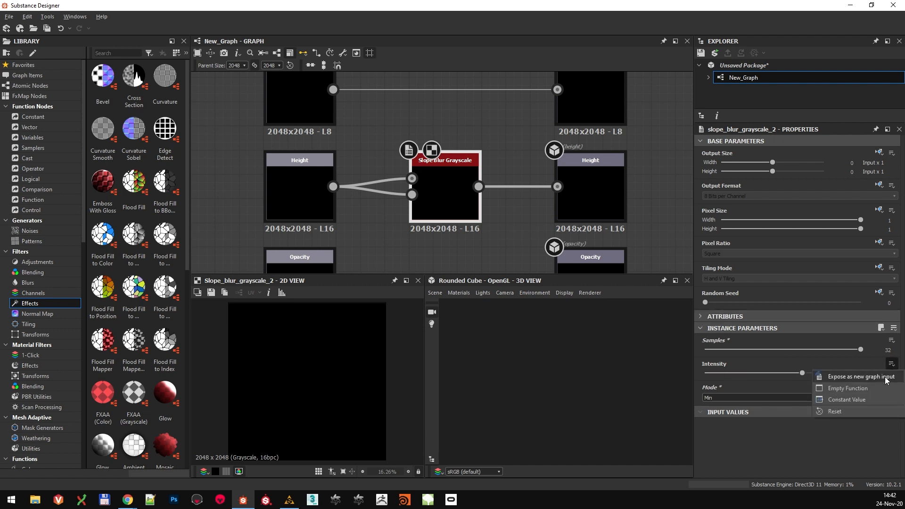
{"action": "left_click", "coordinate": [864, 376]}
{"action": "type", "text": "3"}
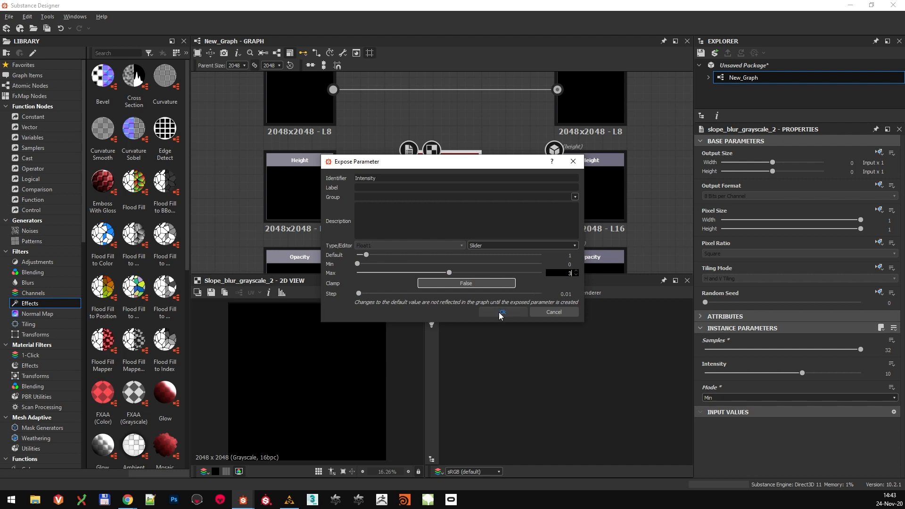
{"action": "left_click", "coordinate": [502, 311]}
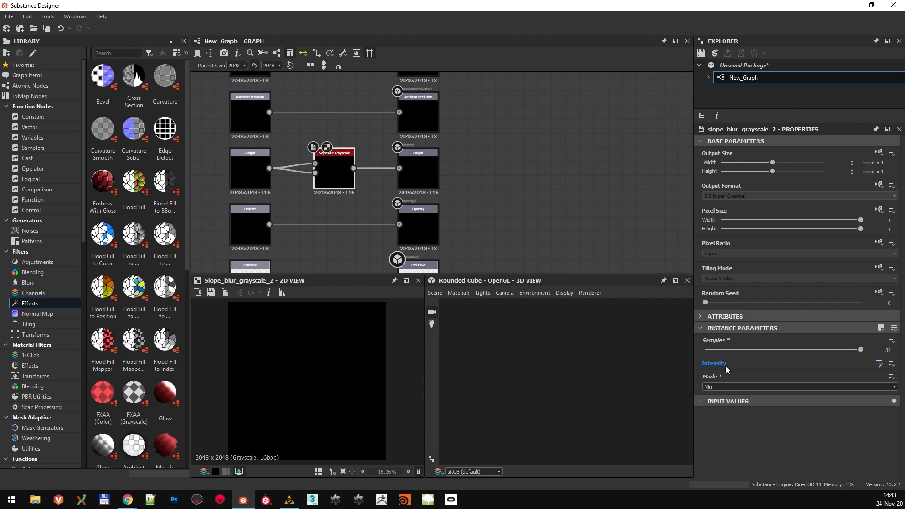
{"action": "mouse_move", "coordinate": [560, 186]}
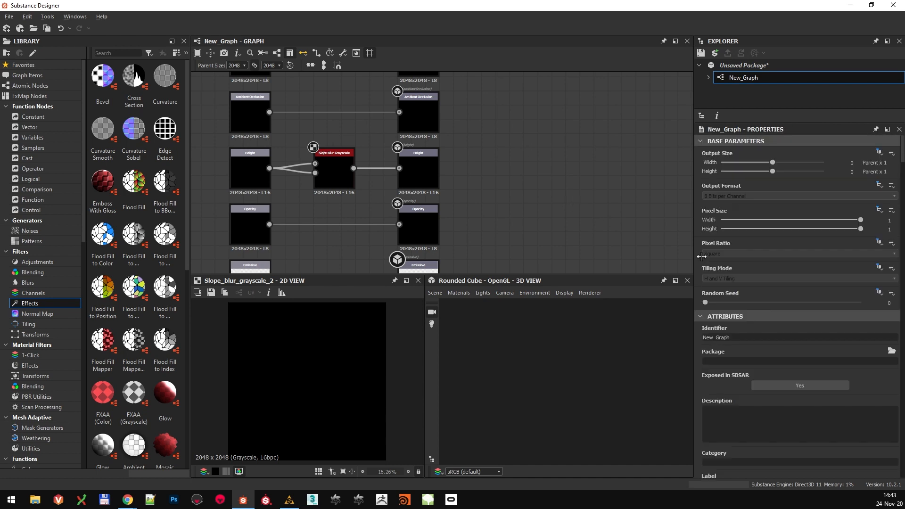
{"action": "scroll", "scroll_direction": "down", "scroll_amount": 3}
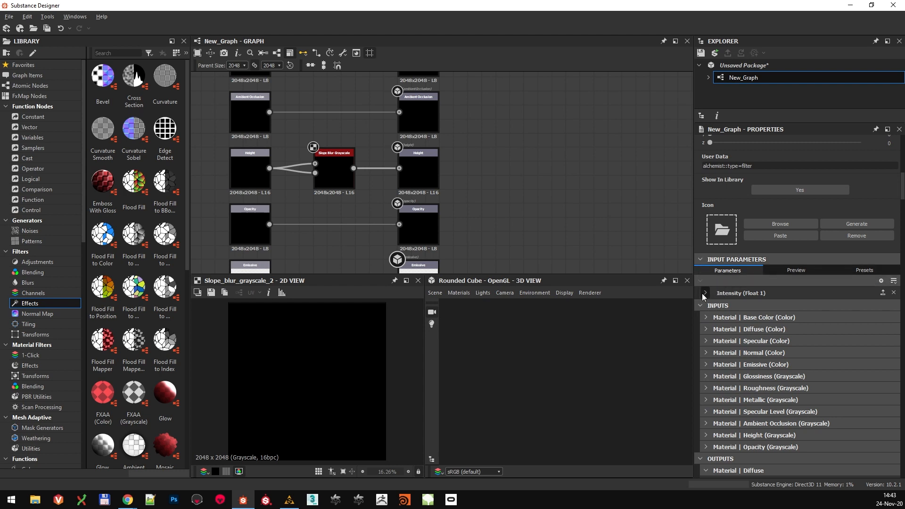
{"action": "left_click", "coordinate": [704, 293]}
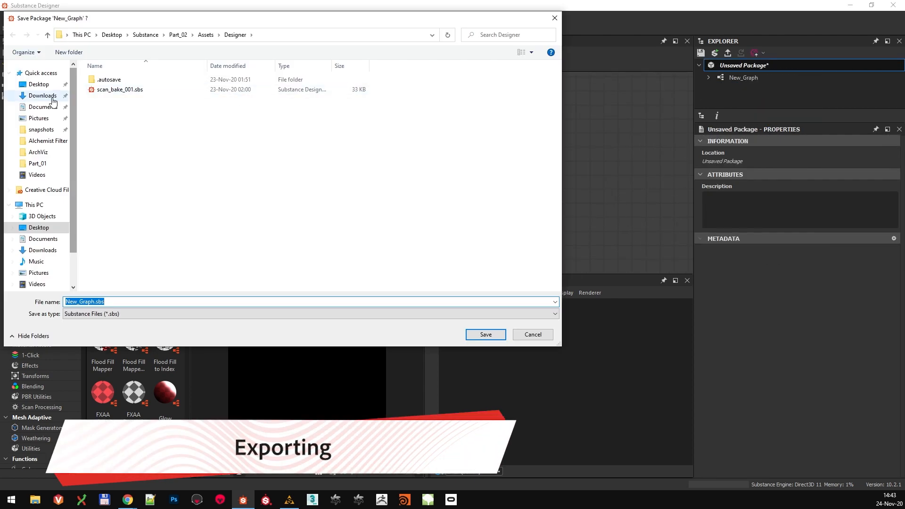
- Save the package as 'Height Slope Blur' in the Substance Alchemist Filter folder
{"action": "left_click", "coordinate": [68, 52]}
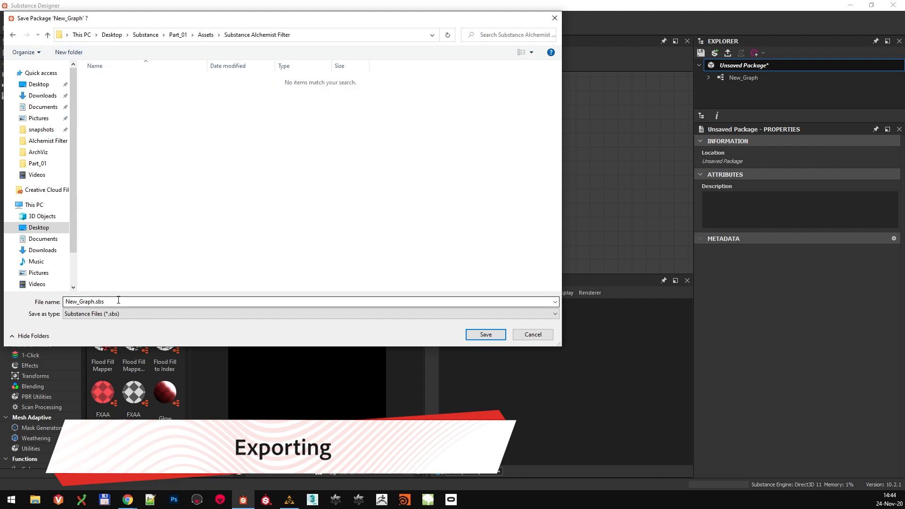
{"action": "type", "text": "Height Slope Blur"}
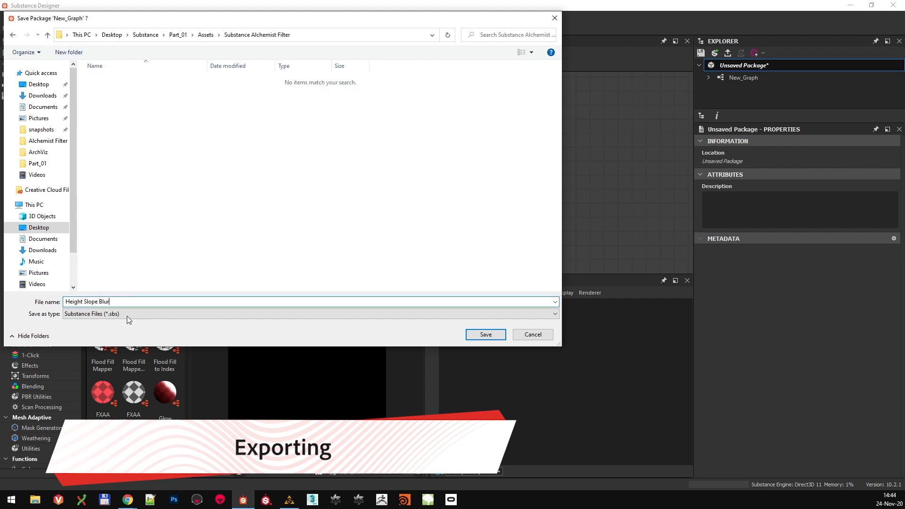
{"action": "left_click", "coordinate": [485, 334]}
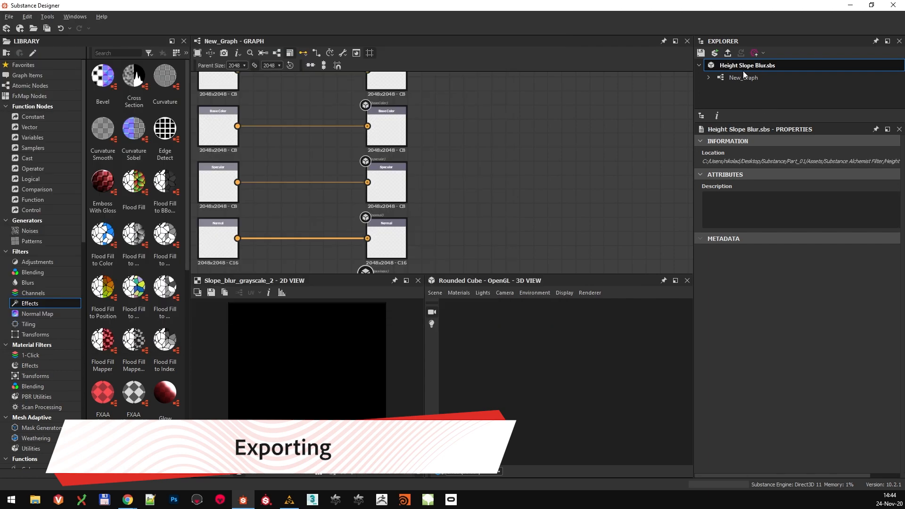
- Publish the package as Height Slope Blur.sbsar into the filter folder
{"action": "right_click", "coordinate": [746, 65]}
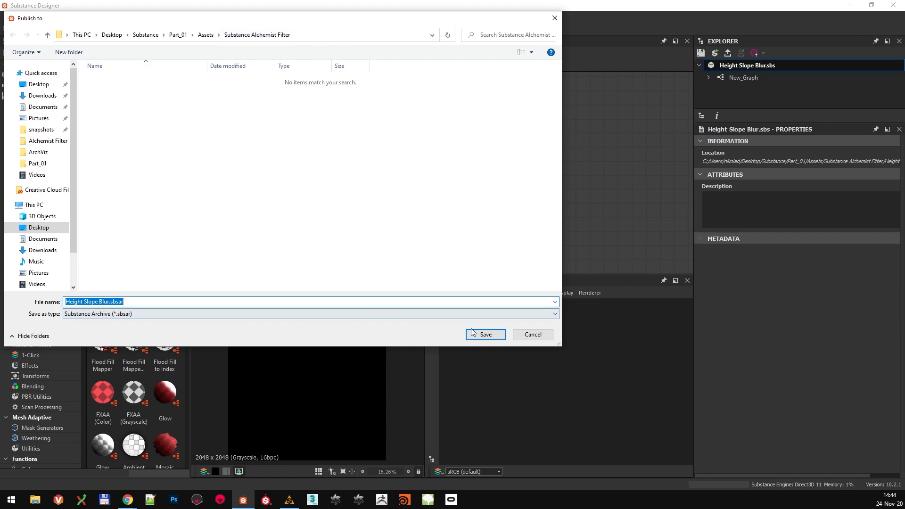
{"action": "left_click", "coordinate": [485, 334]}
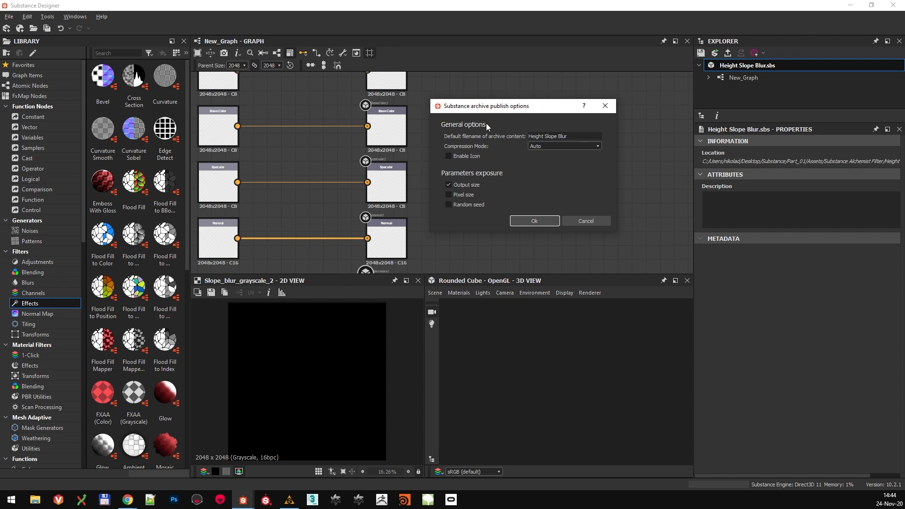
{"action": "left_click", "coordinate": [289, 500]}
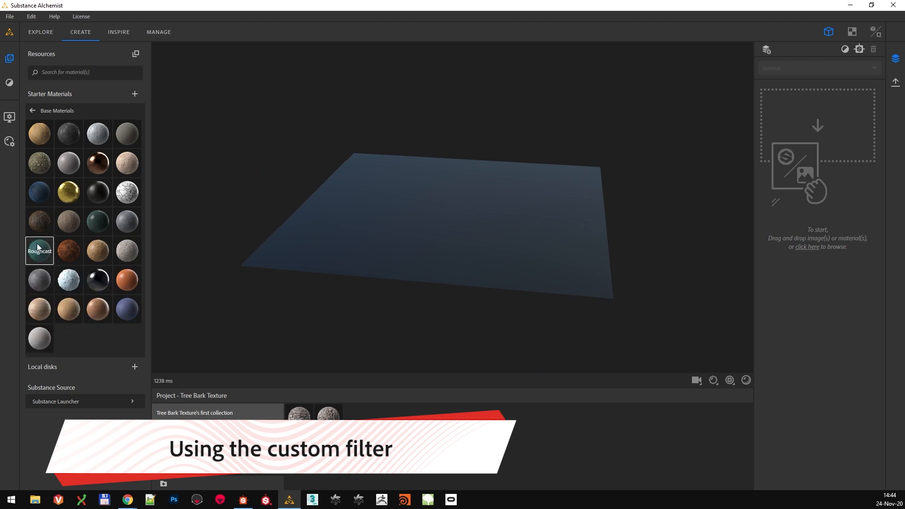
{"action": "mouse_move", "coordinate": [131, 175]}
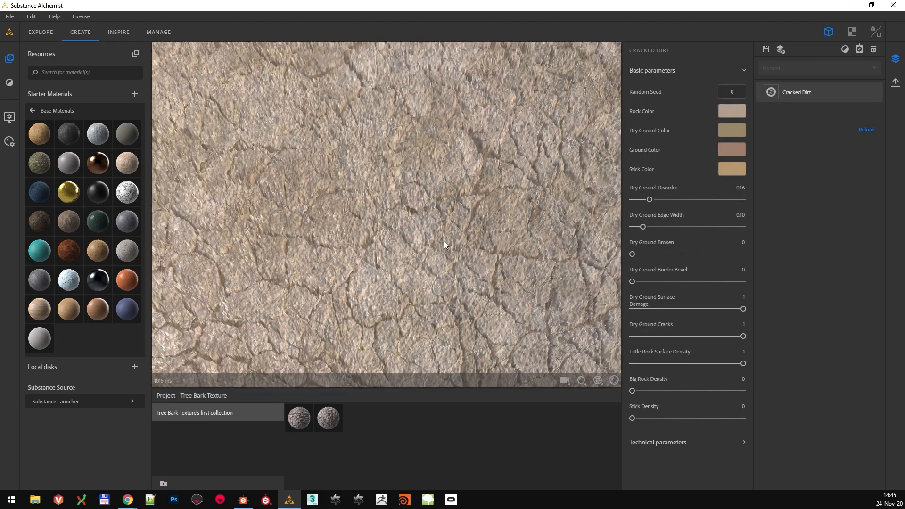
- Show the Cracked Dirt material's Height map in the 2D view
{"action": "left_click", "coordinate": [852, 32]}
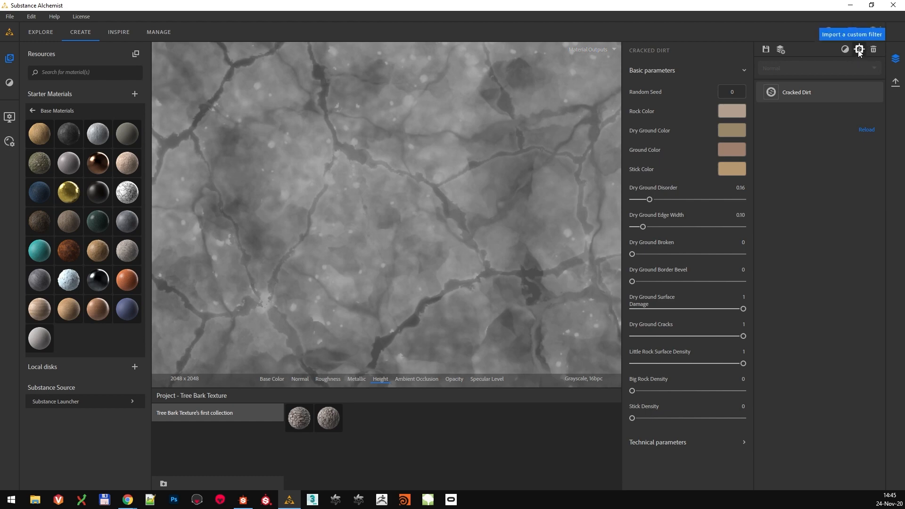
- Import Height Slope Blur.sbsar from Assets as a custom filter and adjust its Intensity
{"action": "left_click", "coordinate": [858, 49]}
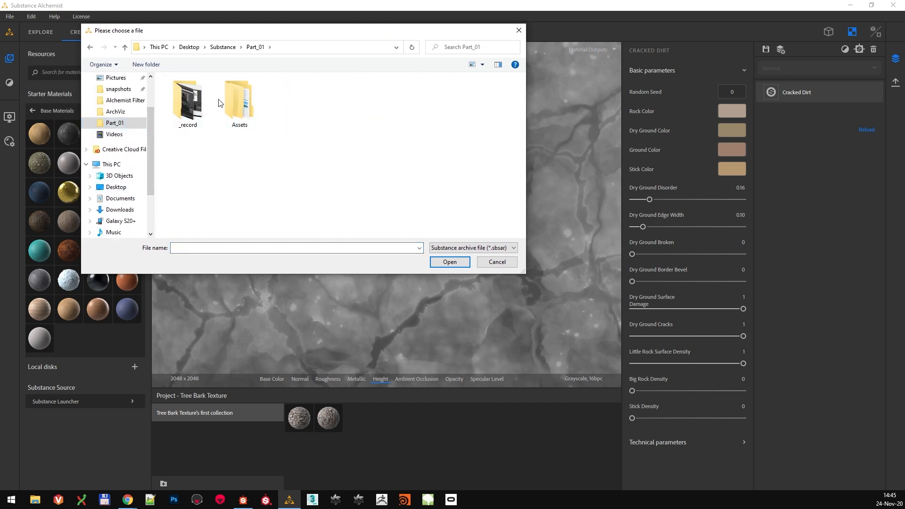
{"action": "double_click", "coordinate": [239, 98]}
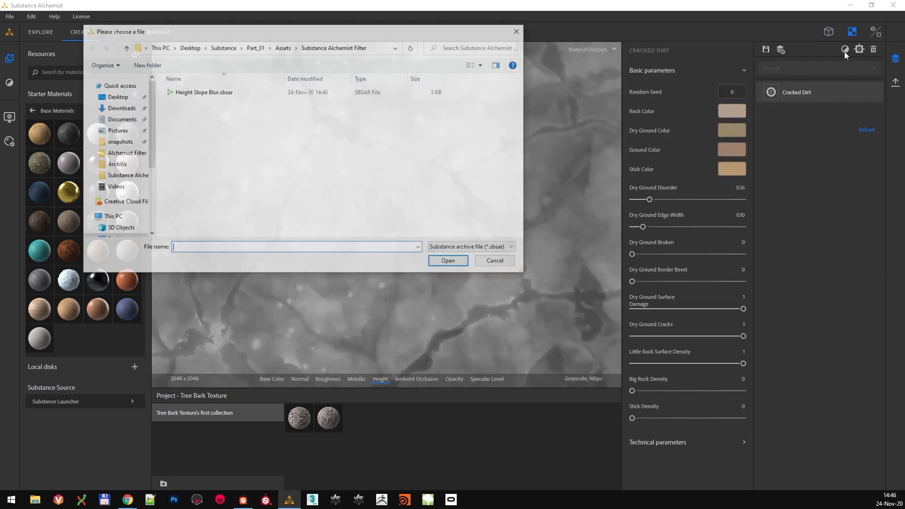
{"action": "double_click", "coordinate": [203, 92]}
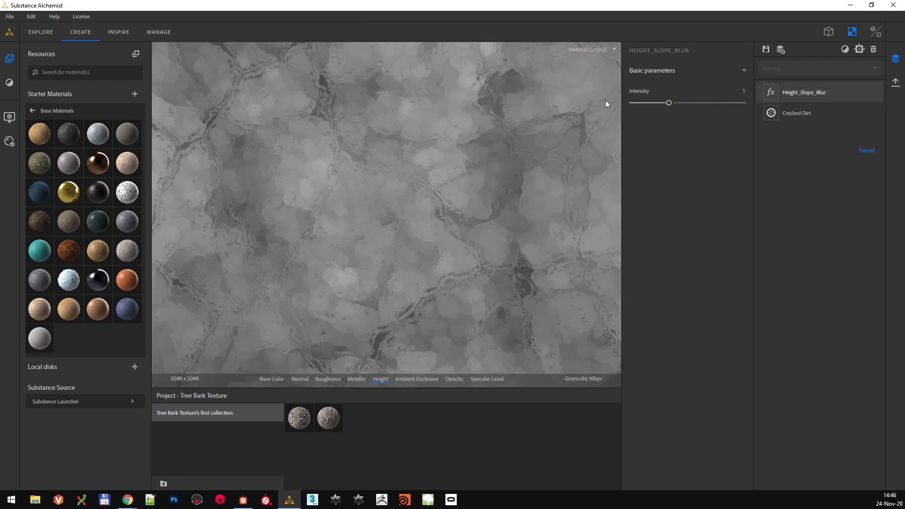
{"action": "mouse_move", "coordinate": [669, 112]}
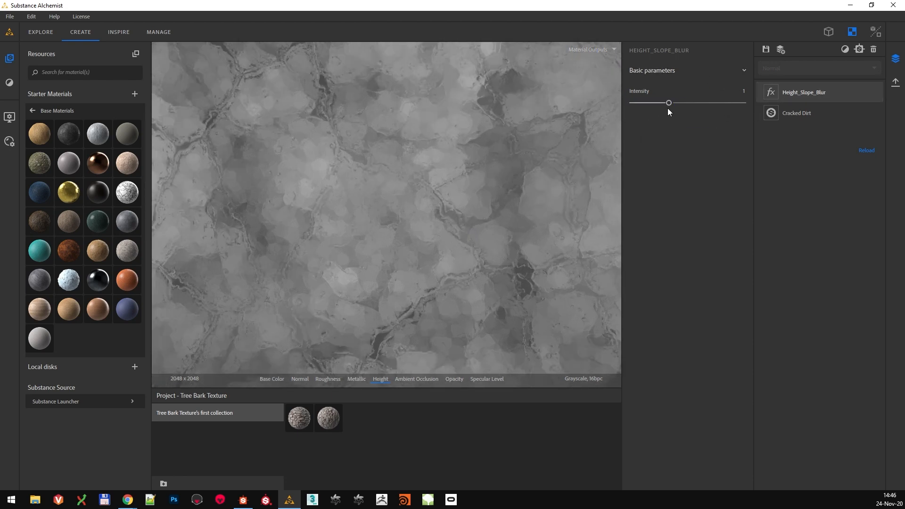
{"action": "left_click_drag", "start_coordinate": [668, 103], "coordinate": [635, 103]}
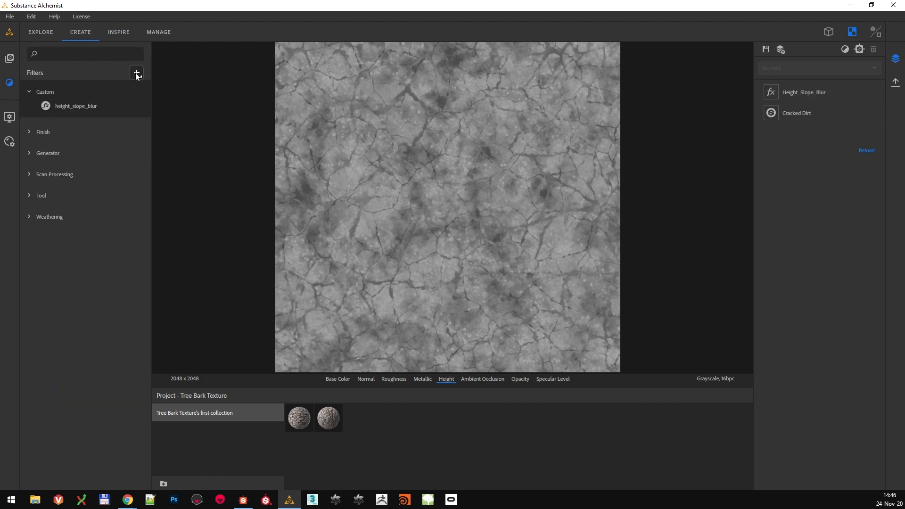
- Cancel the add-filter file chooser and inspect the Height_Slope_Blur layer's Intensity (0.38)
{"action": "left_click", "coordinate": [137, 72]}
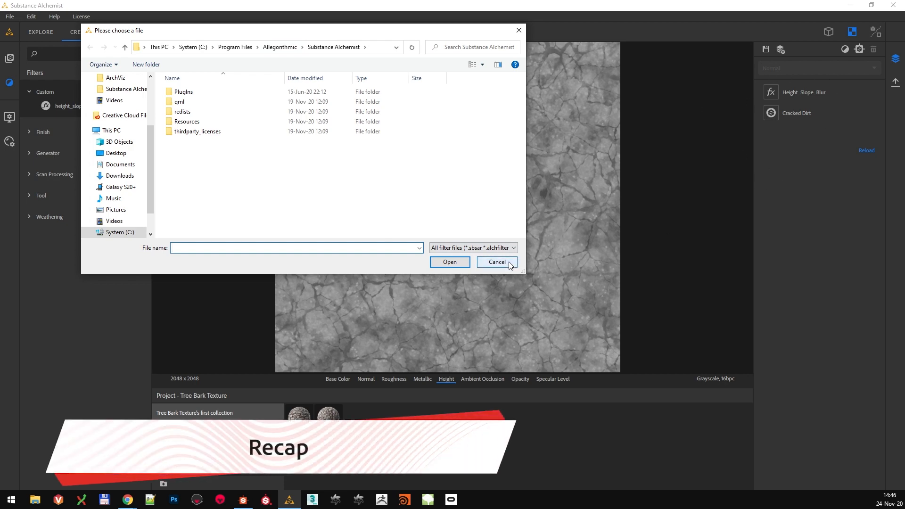
{"action": "left_click", "coordinate": [497, 262]}
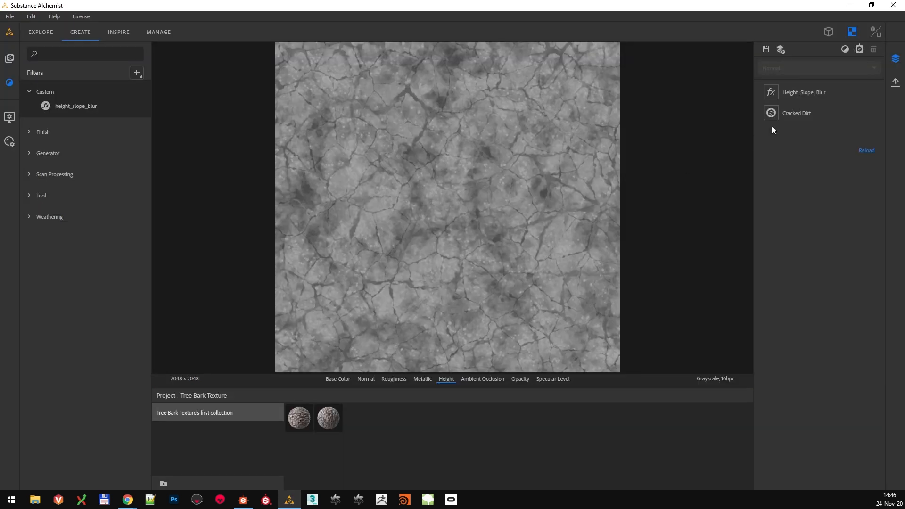
{"action": "left_click", "coordinate": [803, 92]}
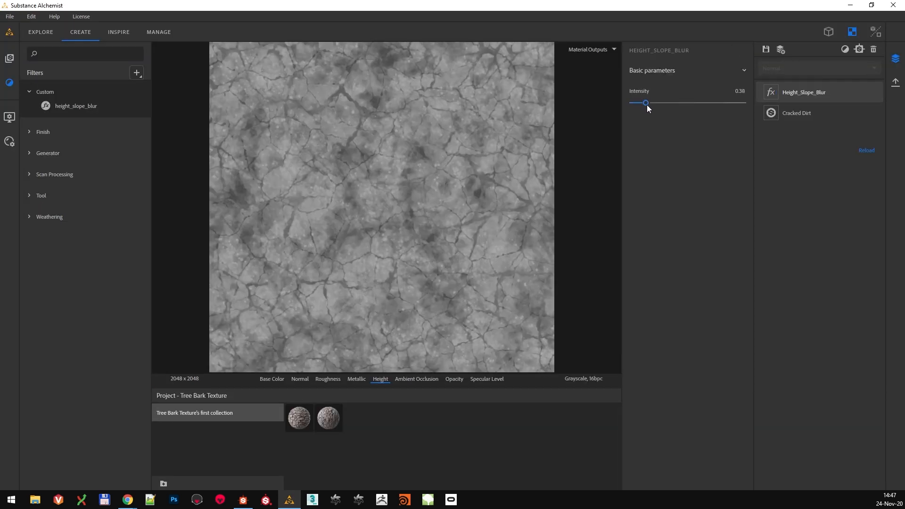